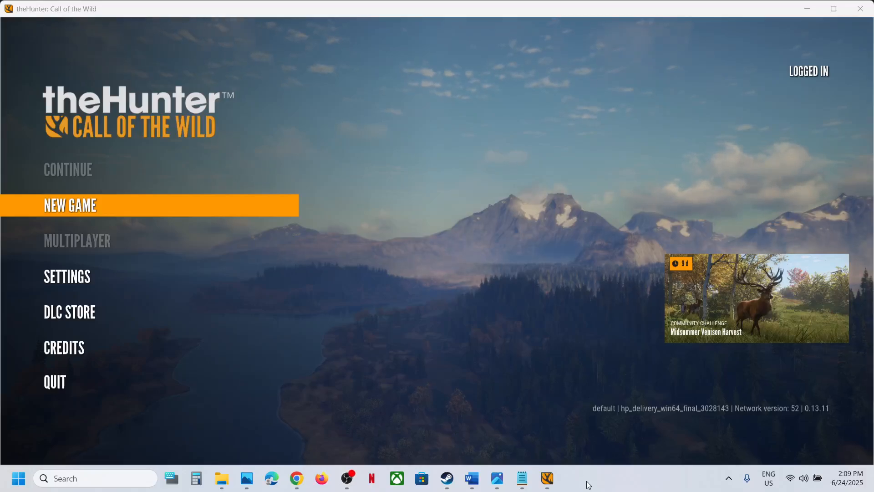
pyautogui.moveTo(467, 234)
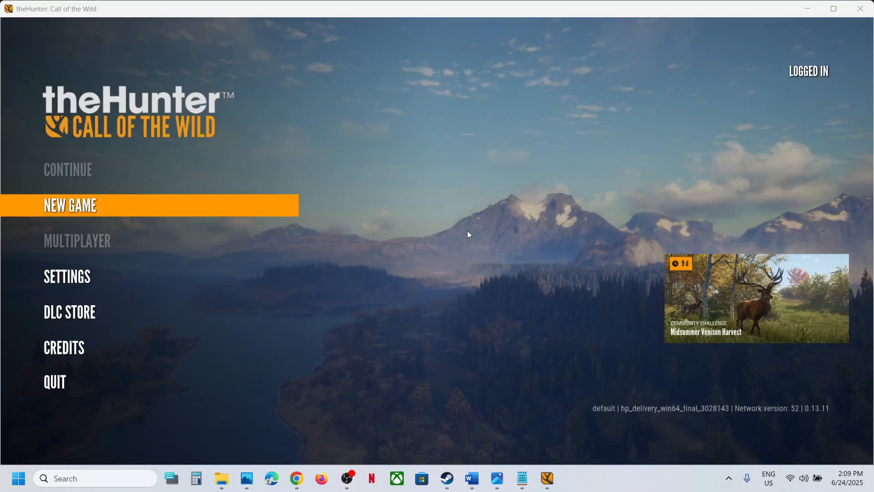
pyautogui.moveTo(434, 240)
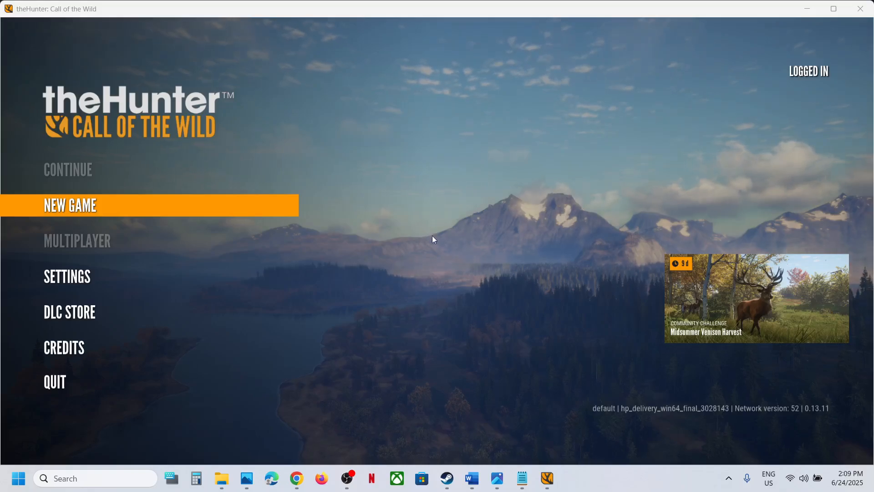
pyautogui.moveTo(517, 169)
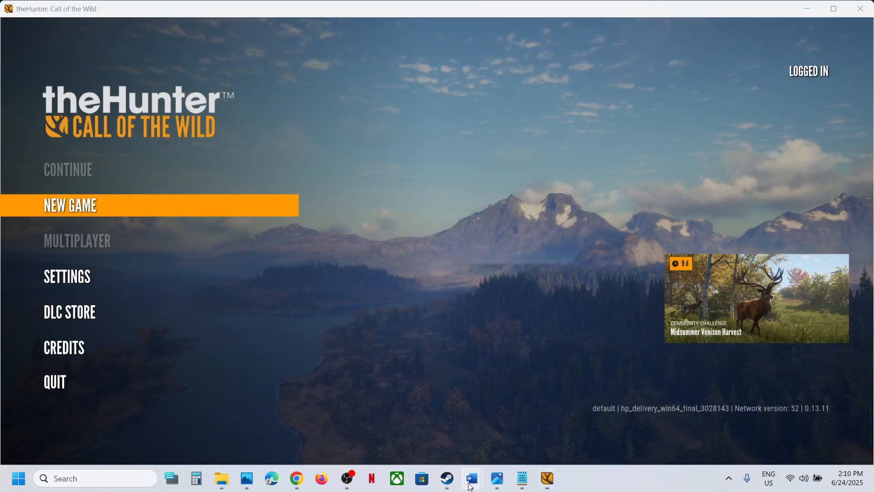
# Highlight '/borderless' in the Word notes, then shut down theHunter: Call of the Wild.
pyautogui.click(471, 478)
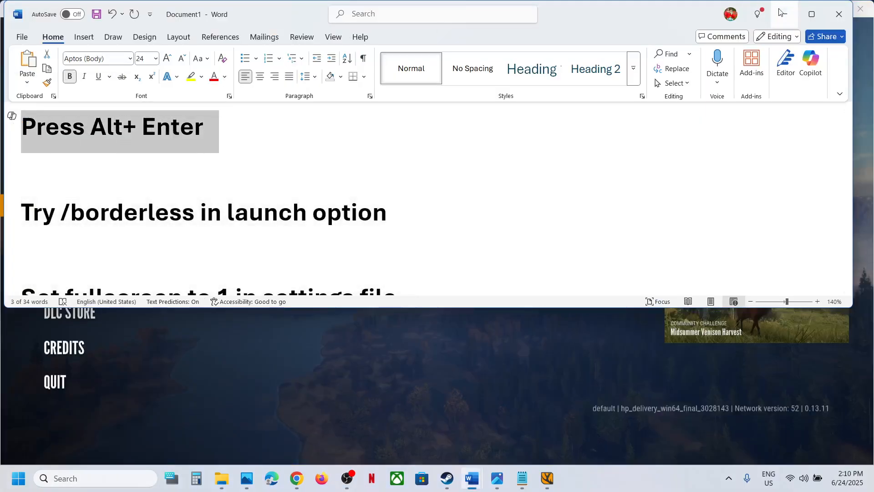
pyautogui.click(547, 477)
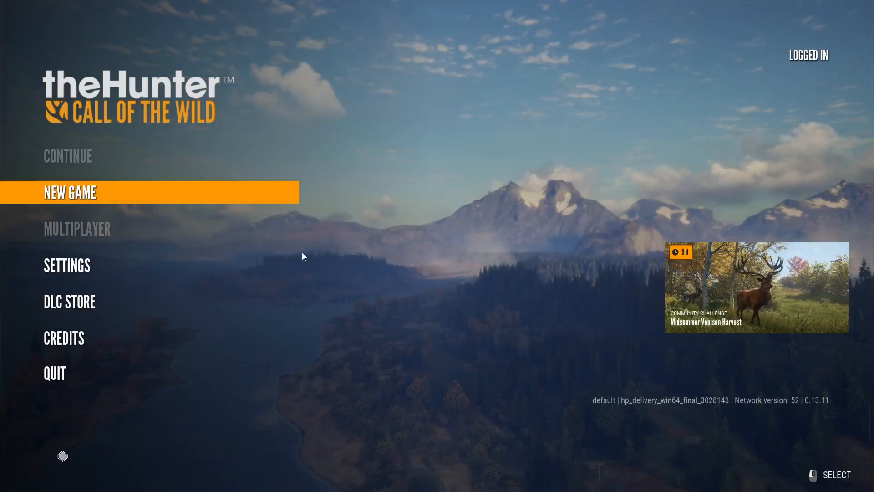
pyautogui.moveTo(422, 240)
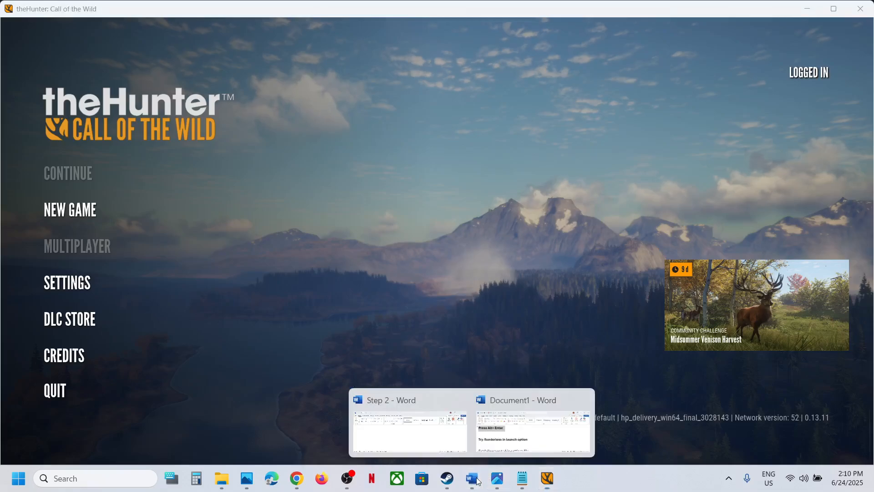
pyautogui.click(532, 430)
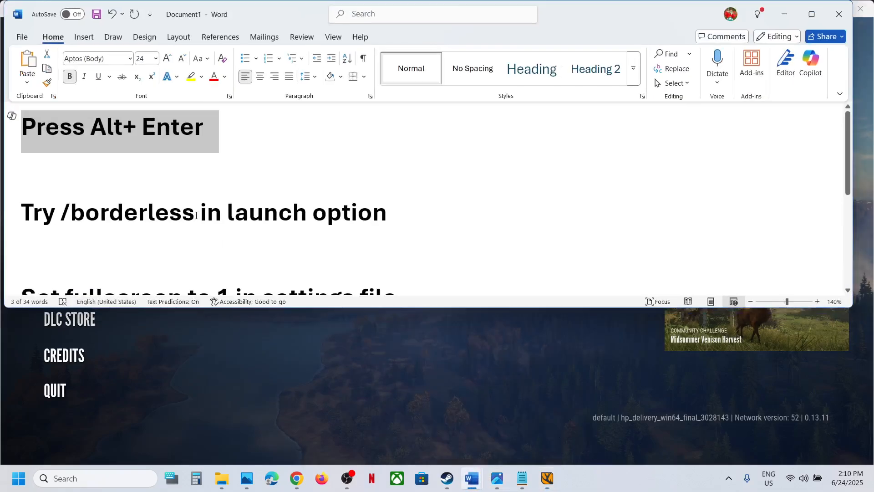
pyautogui.doubleClick(127, 213)
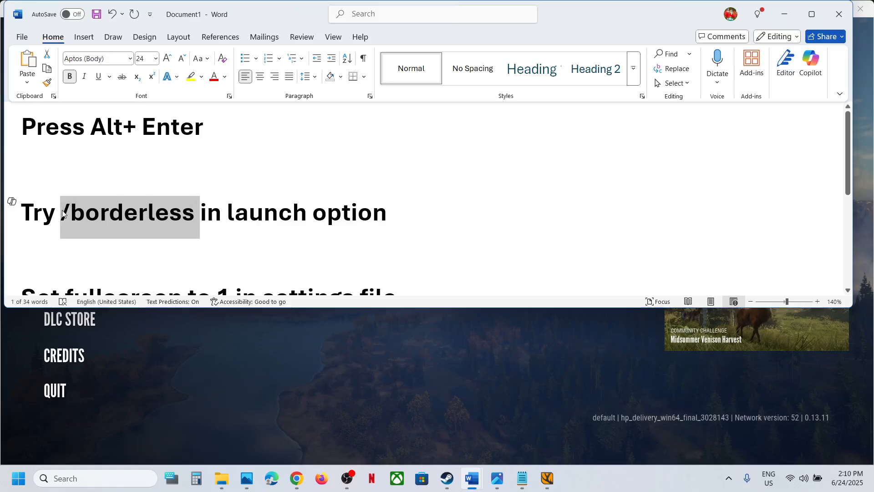
pyautogui.click(546, 478)
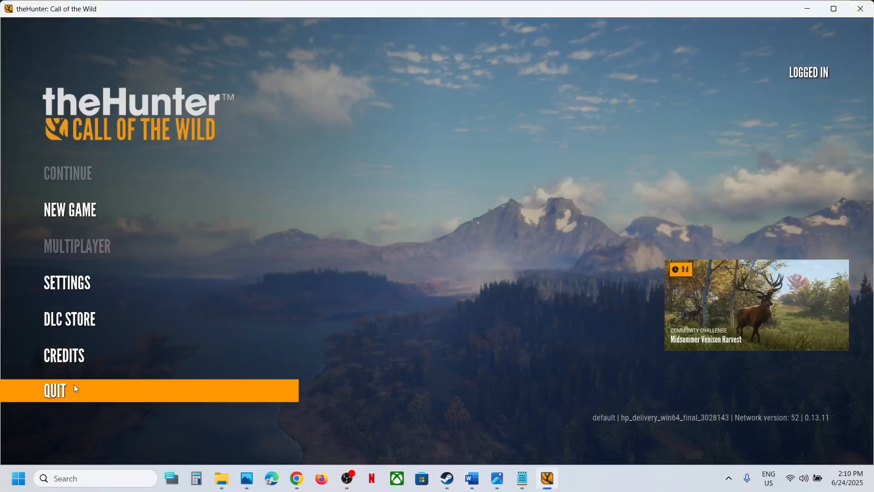
pyautogui.moveTo(853, 22)
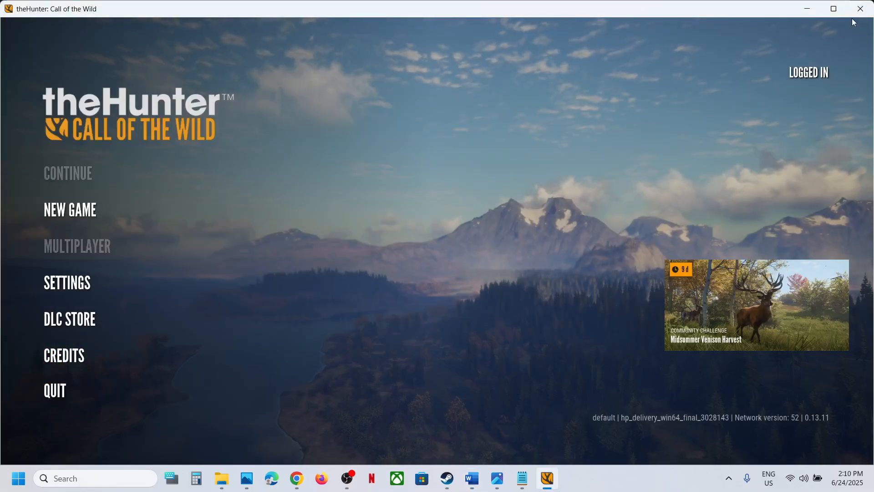
pyautogui.click(471, 479)
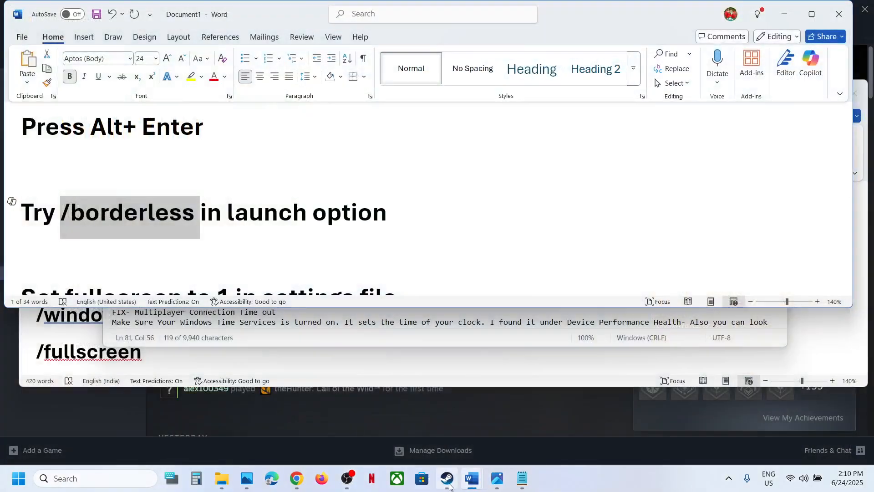
# Enter /borderless under Launch Options in theHunter's Steam Properties and dismiss the window.
pyautogui.click(447, 477)
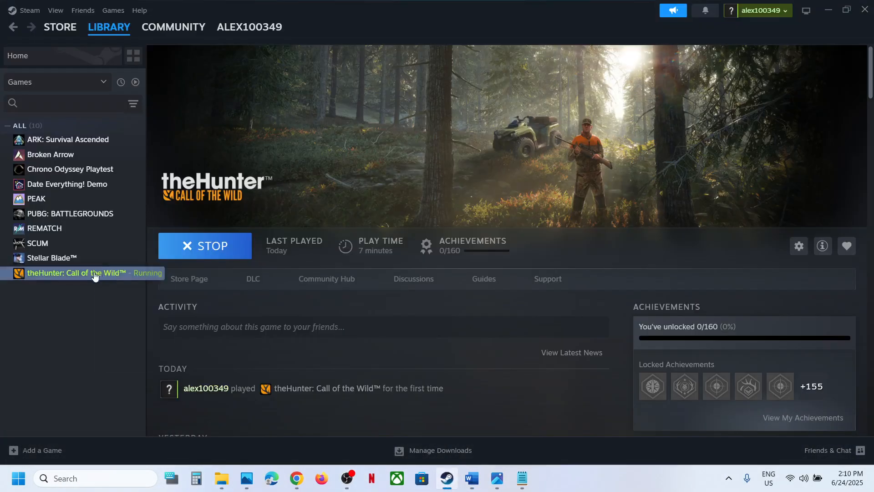
pyautogui.rightClick(78, 272)
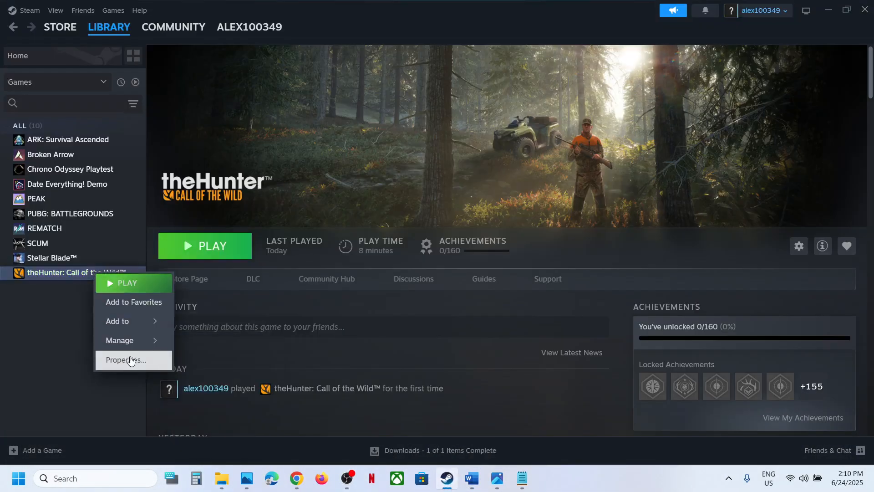
pyautogui.click(126, 359)
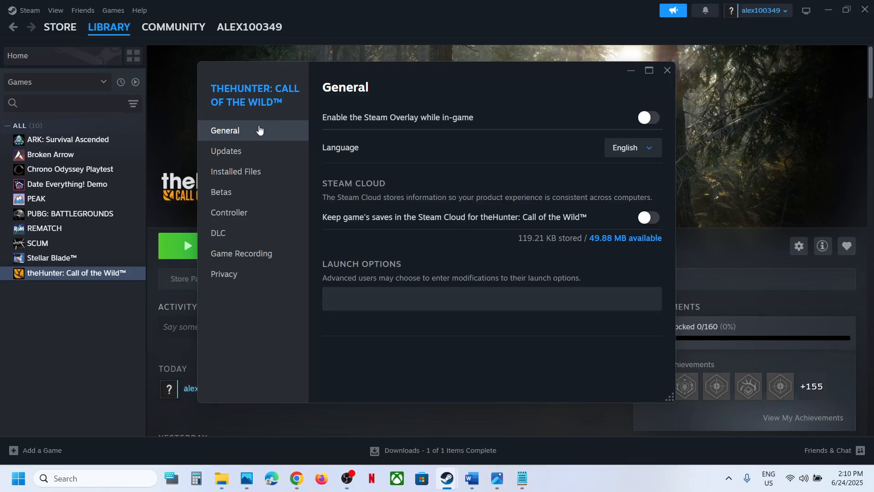
pyautogui.write('/borderless')
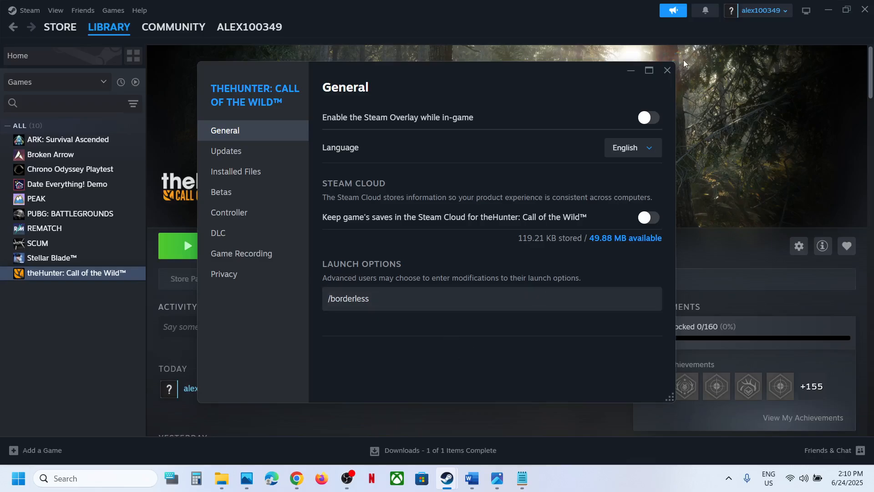
pyautogui.click(667, 70)
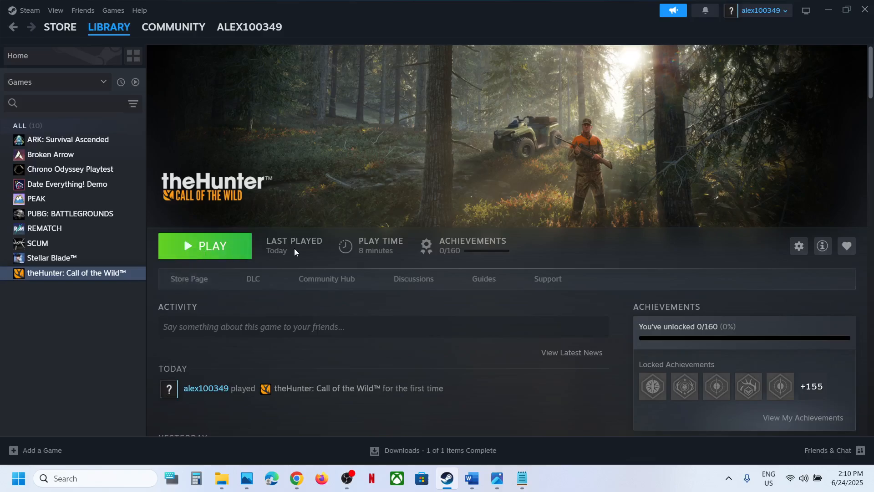
pyautogui.moveTo(483, 464)
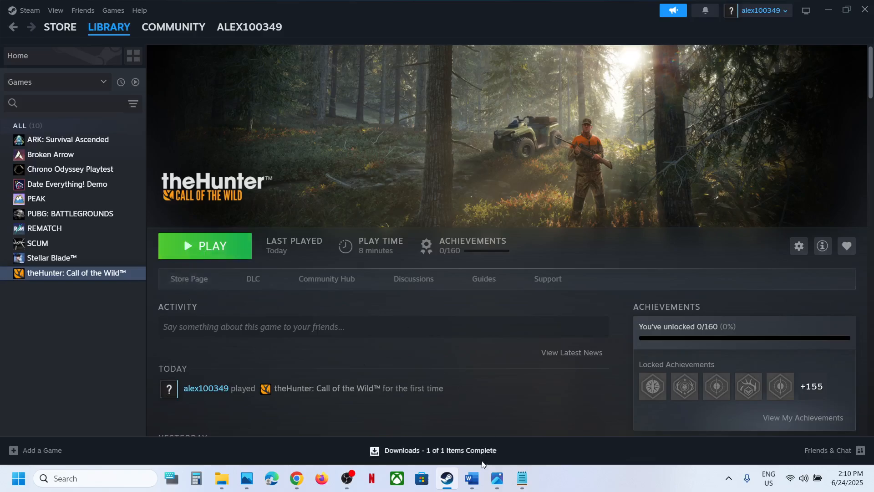
pyautogui.click(471, 478)
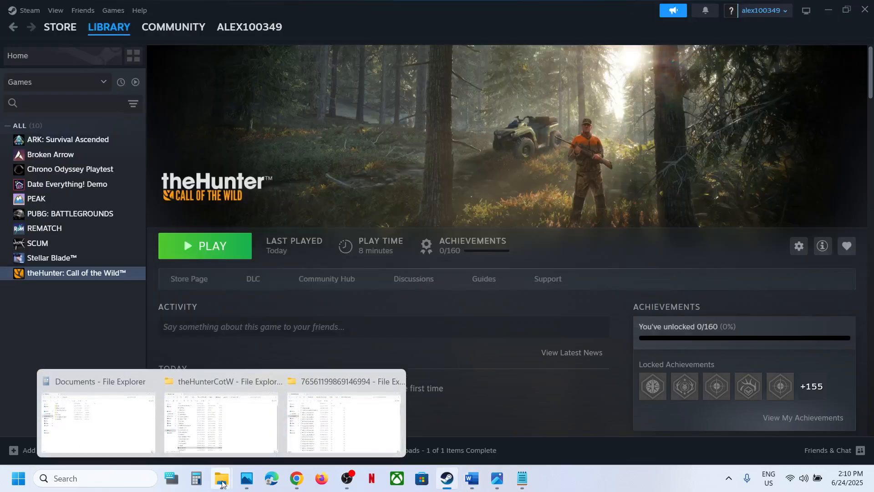
# Navigate Documents > Avalanche Studios.old > theHunter Call of the Wild > Saves > settings > profile folder.
pyautogui.click(343, 421)
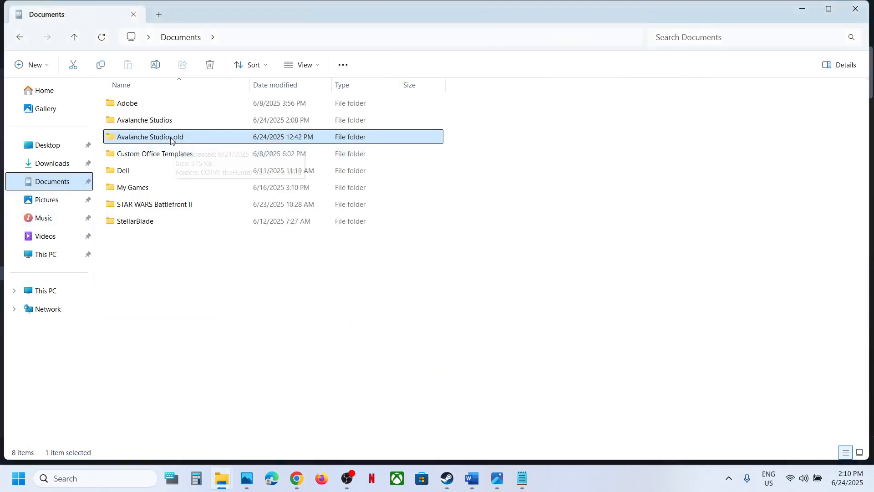
pyautogui.rightClick(149, 137)
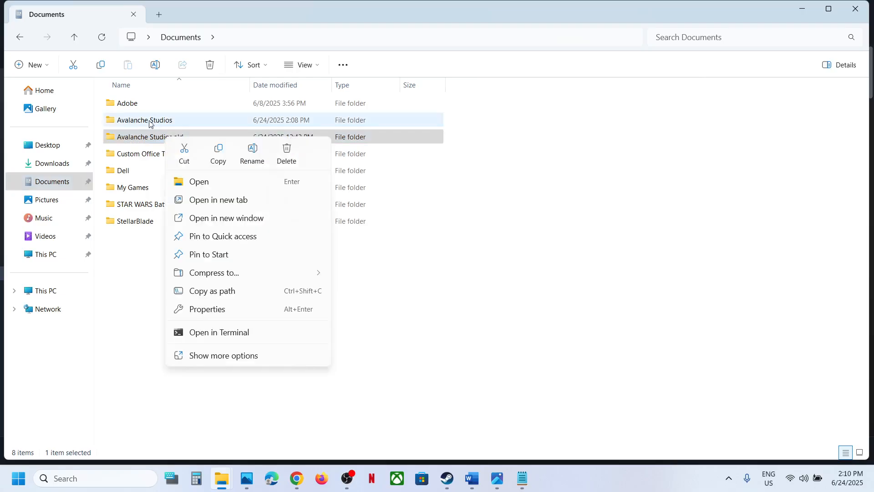
pyautogui.click(199, 181)
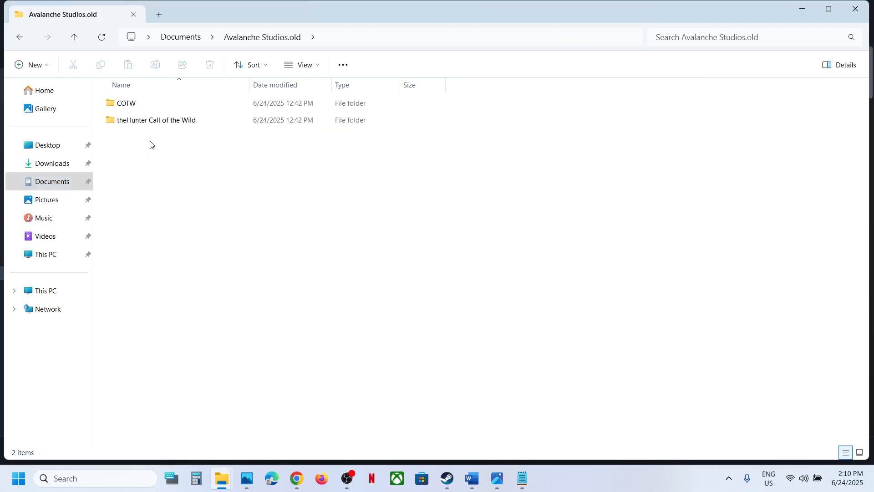
pyautogui.click(156, 120)
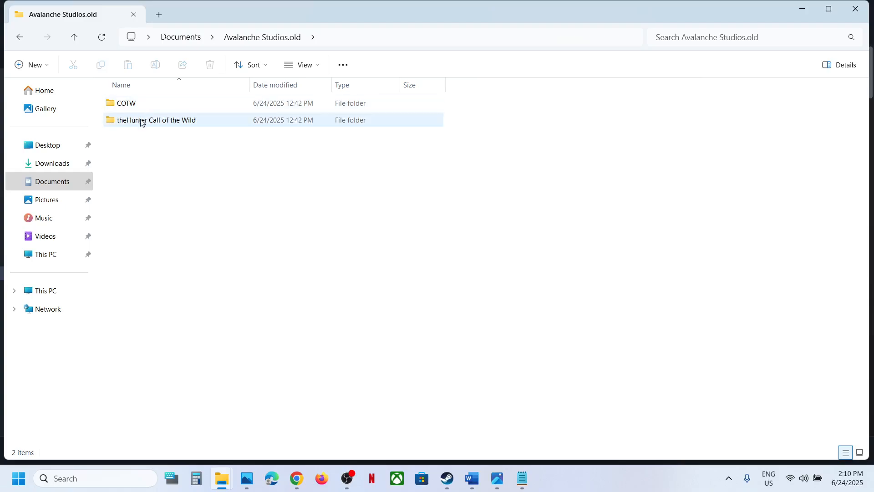
pyautogui.click(157, 119)
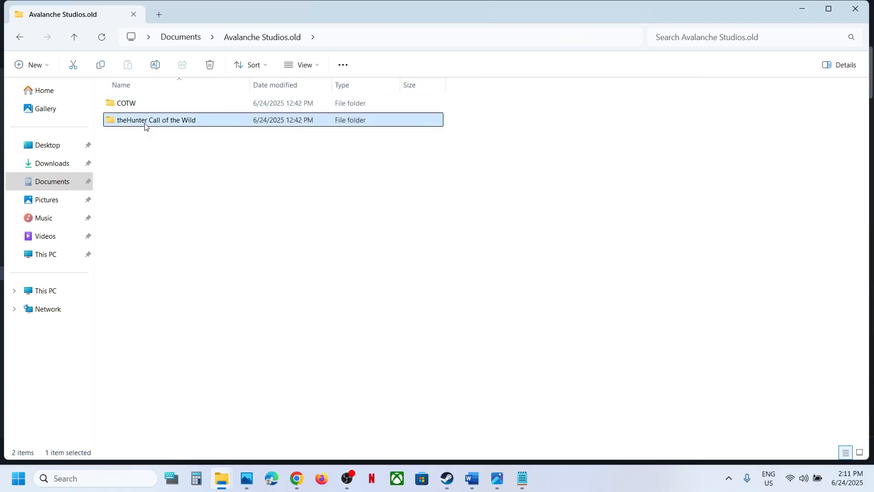
pyautogui.doubleClick(156, 120)
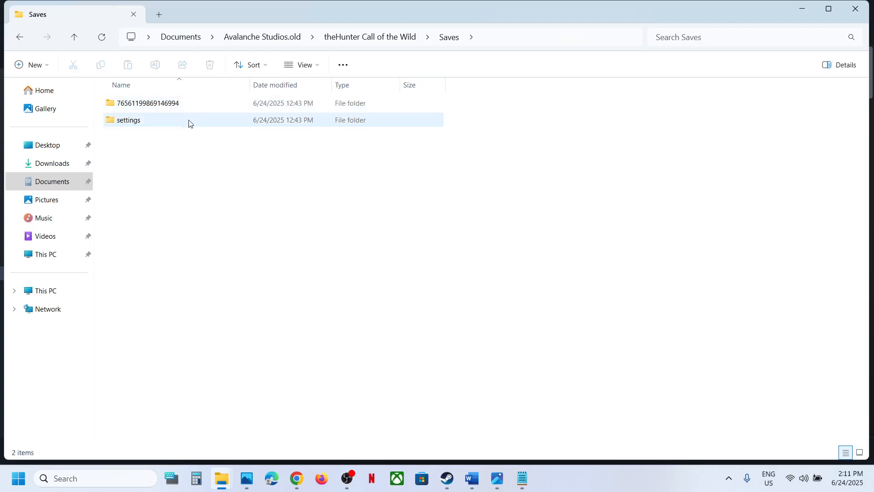
pyautogui.doubleClick(128, 120)
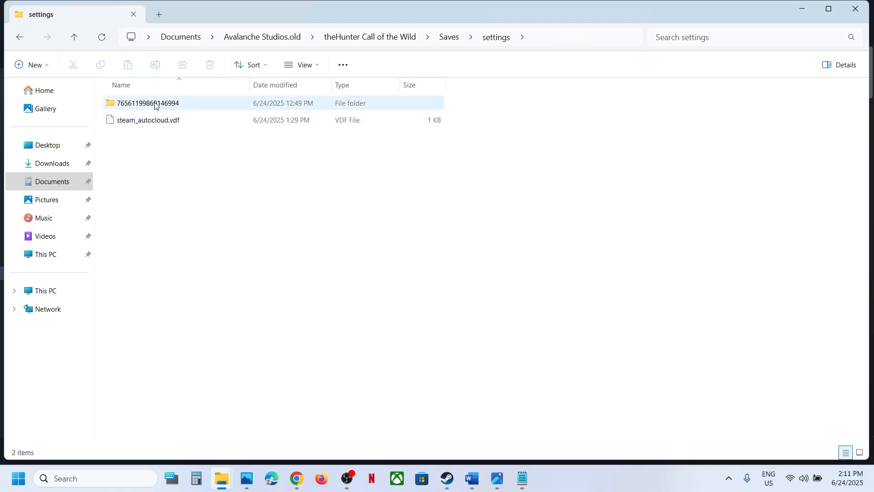
pyautogui.doubleClick(147, 104)
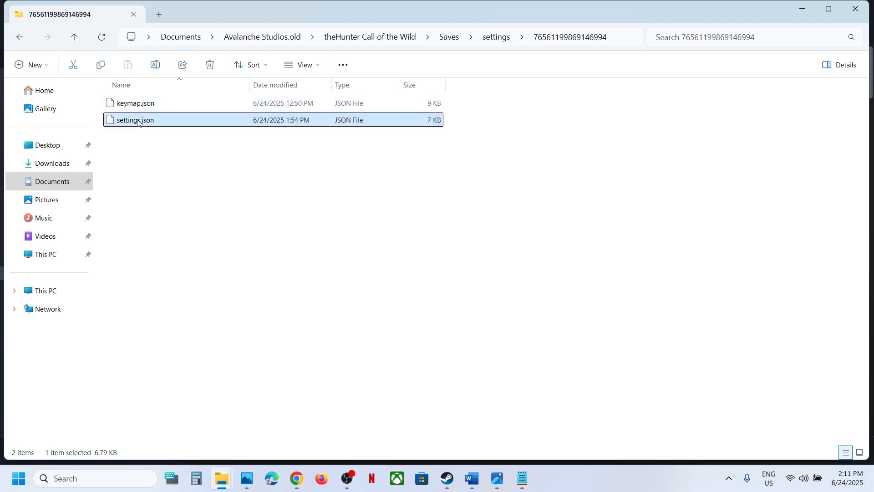
pyautogui.moveTo(151, 123)
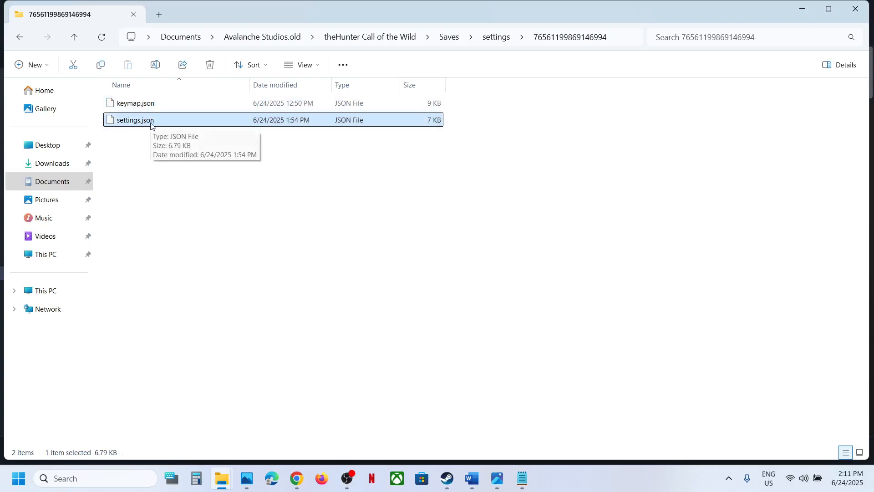
# Open settings.json in Notepad for editing after checking the notes.
pyautogui.rightClick(134, 120)
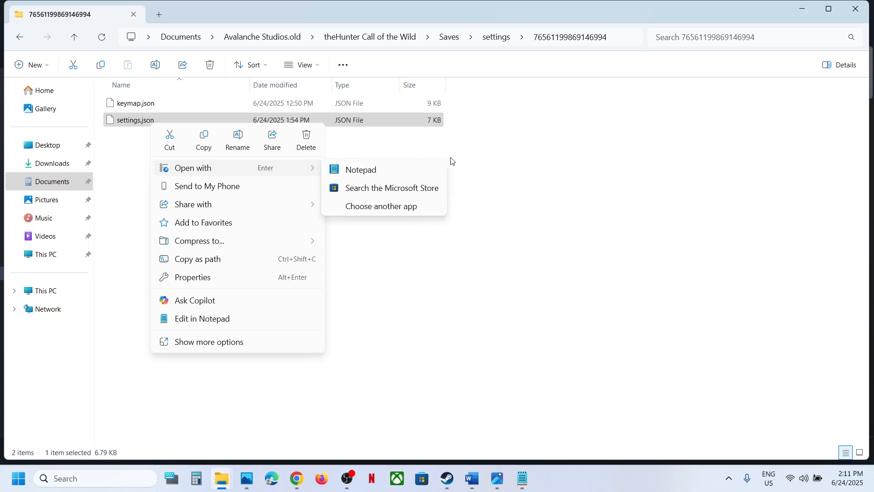
pyautogui.click(360, 169)
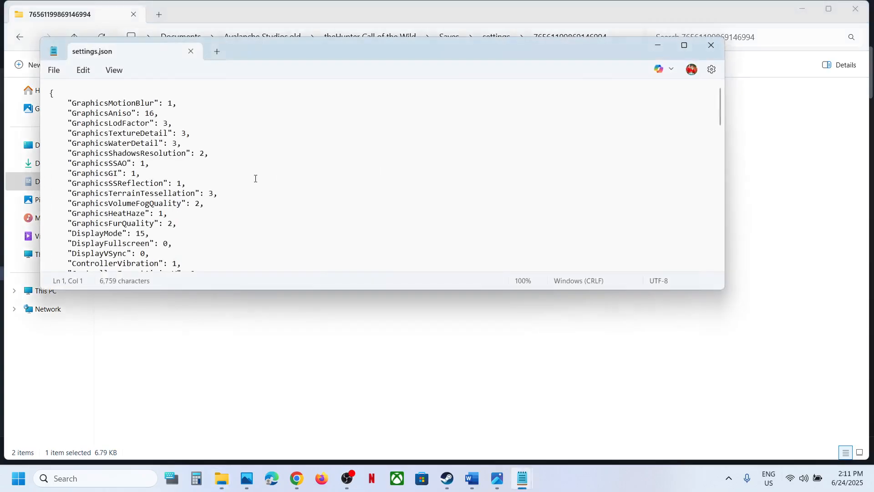
pyautogui.moveTo(497, 454)
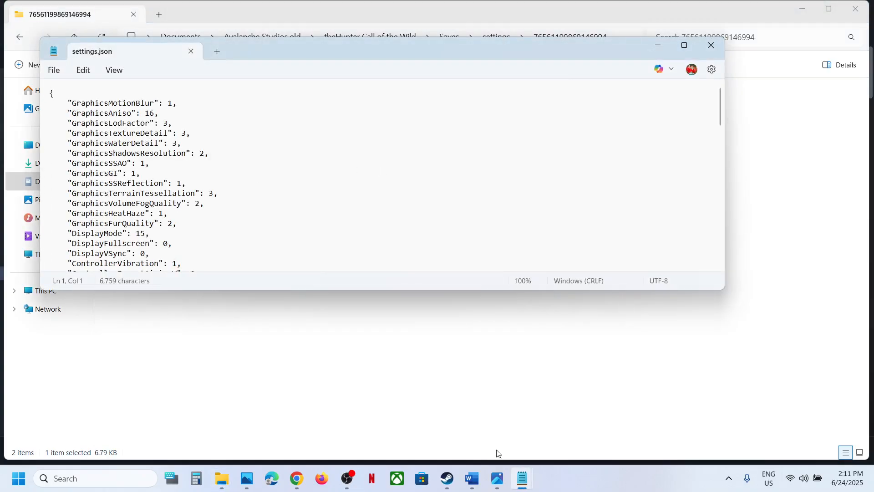
pyautogui.click(472, 478)
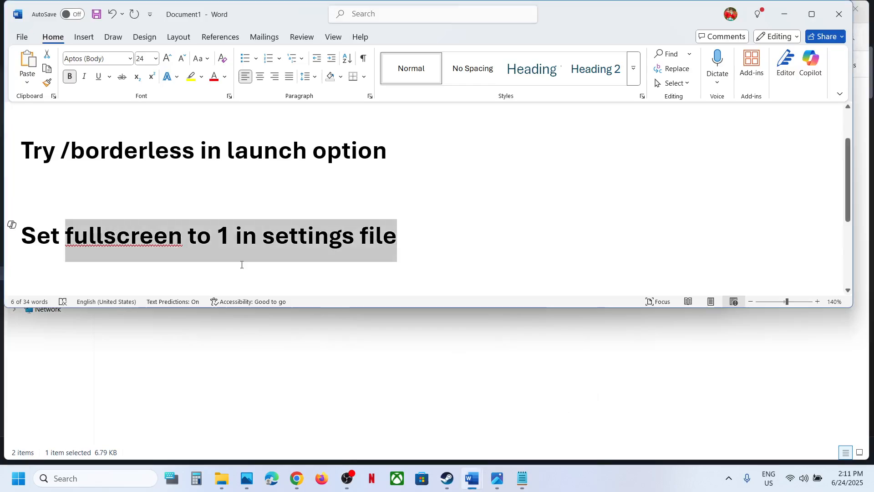
pyautogui.click(221, 478)
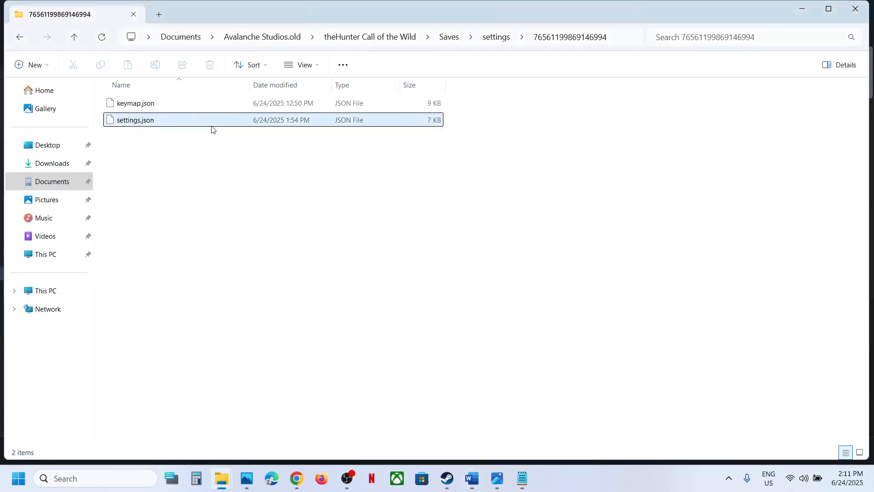
pyautogui.doubleClick(135, 120)
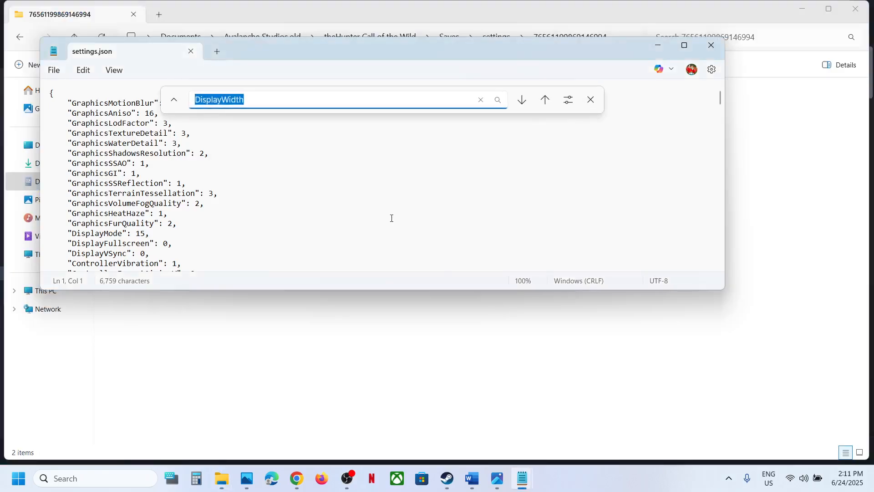
# Find 'fullscreen', change DisplayFullscreen from 0 to 1, and save the file.
pyautogui.write('fullsc')
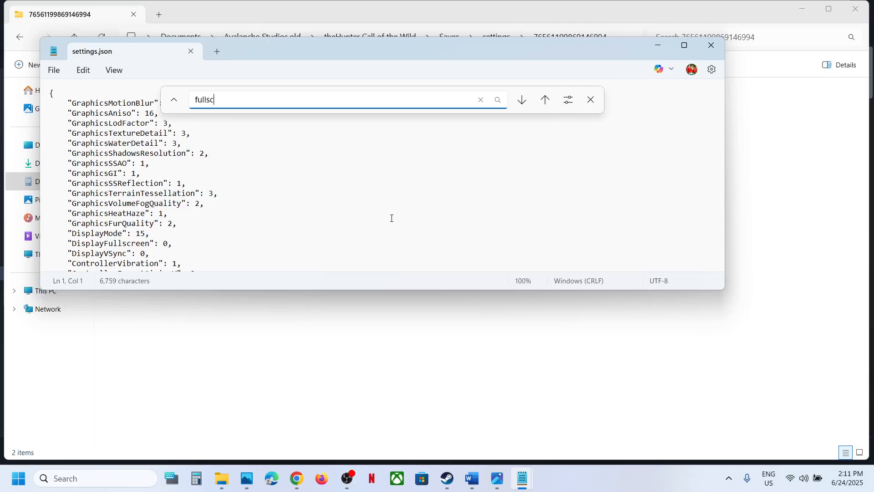
pyautogui.write('reen')
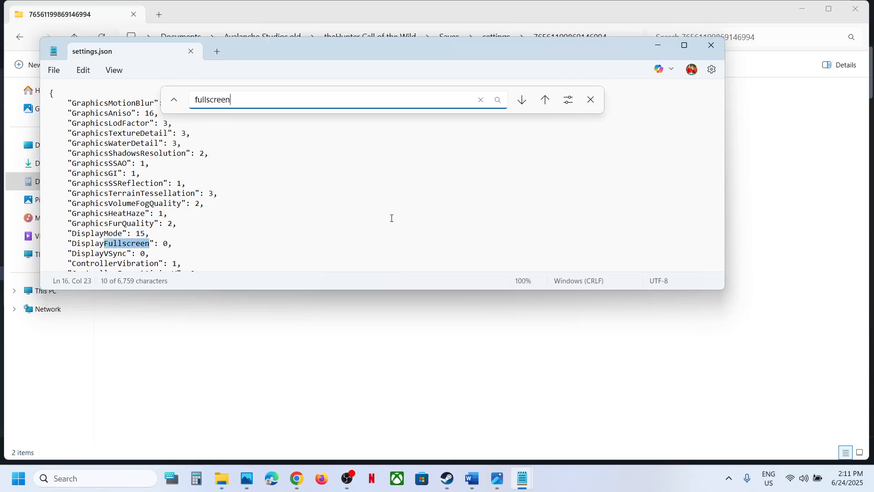
pyautogui.click(522, 99)
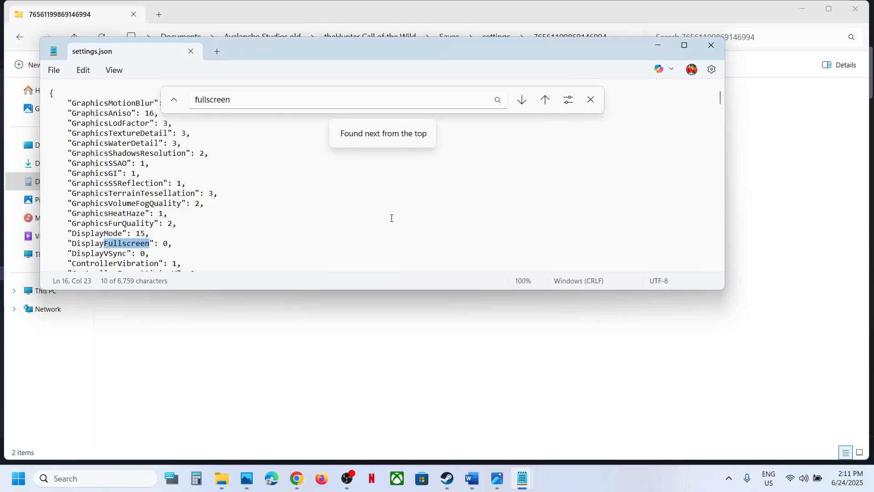
pyautogui.click(168, 243)
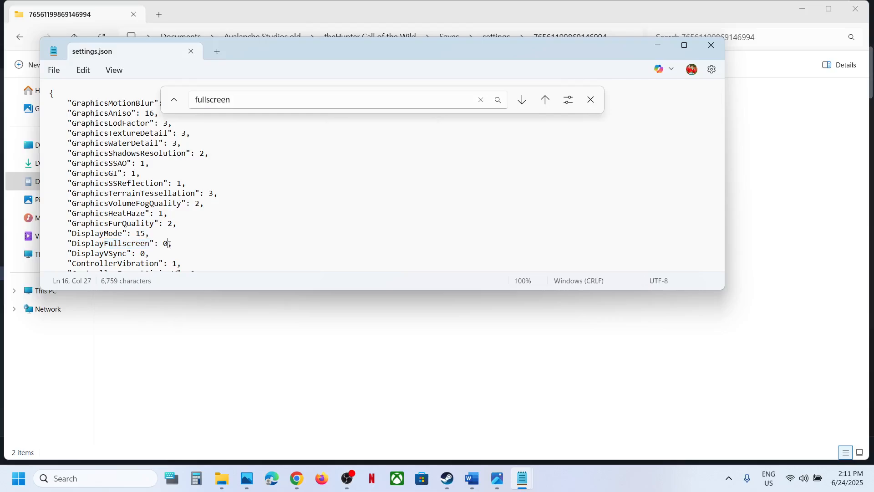
pyautogui.write('1')
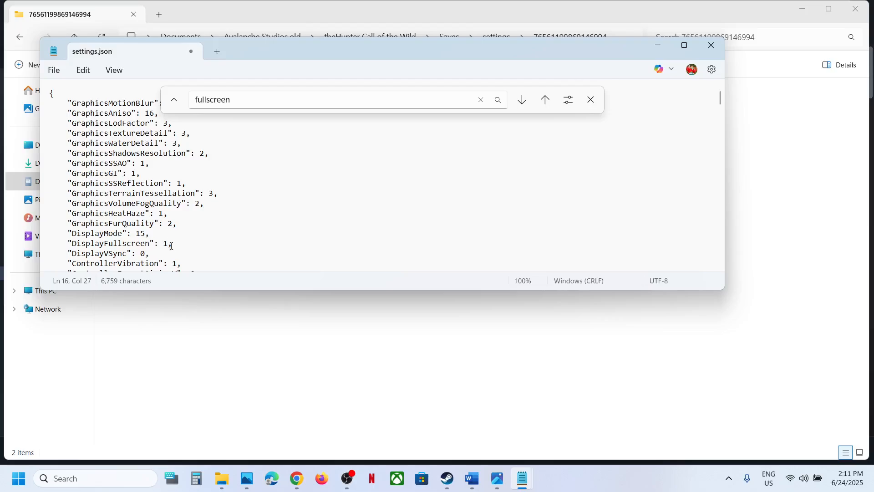
pyautogui.click(497, 100)
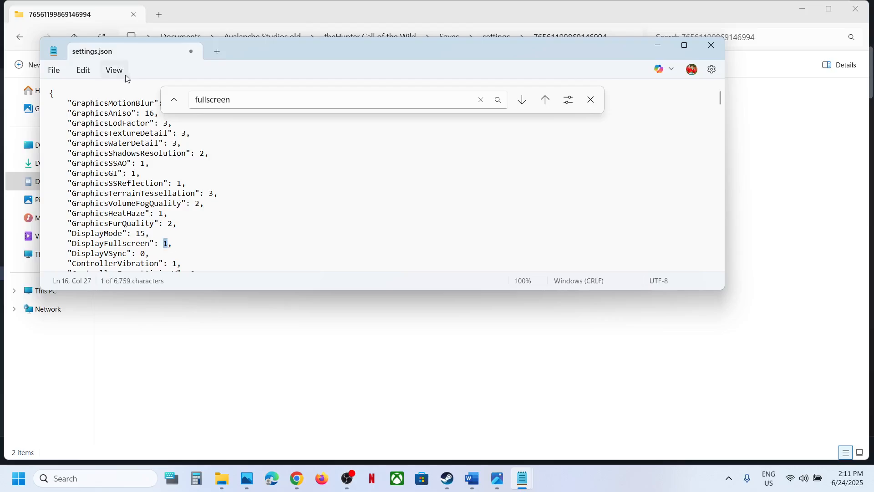
pyautogui.click(54, 70)
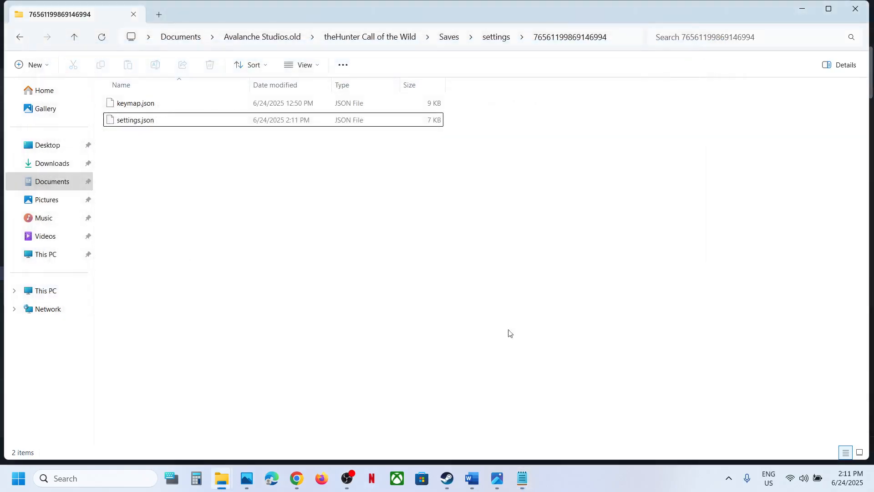
# Highlight the 1600*900 resolution step in Word's Document1 notes, then return to Steam.
pyautogui.click(445, 477)
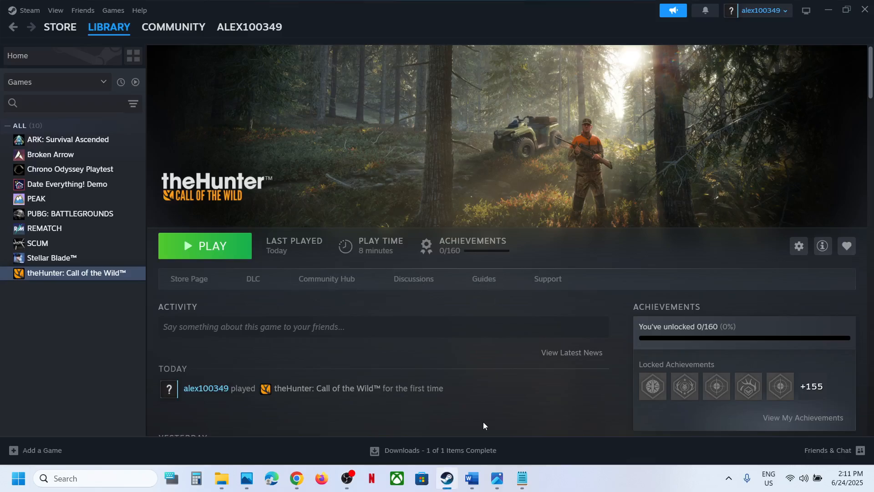
pyautogui.click(471, 478)
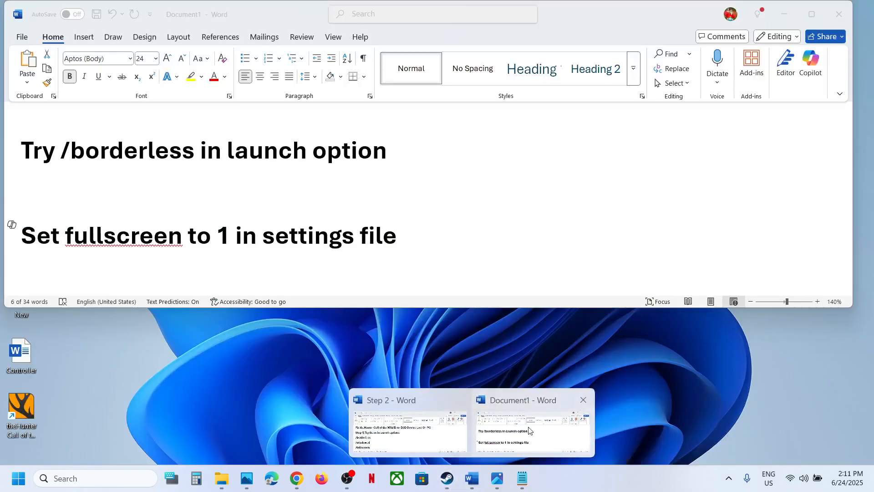
pyautogui.click(527, 422)
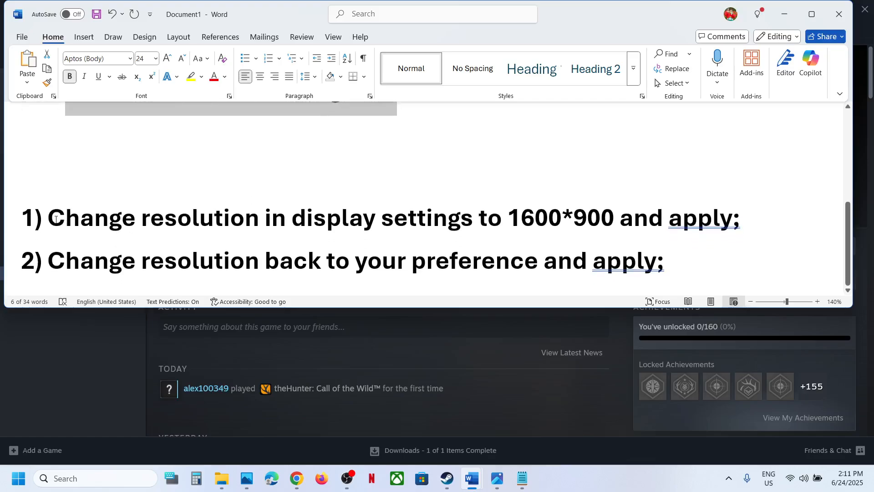
pyautogui.doubleClick(90, 218)
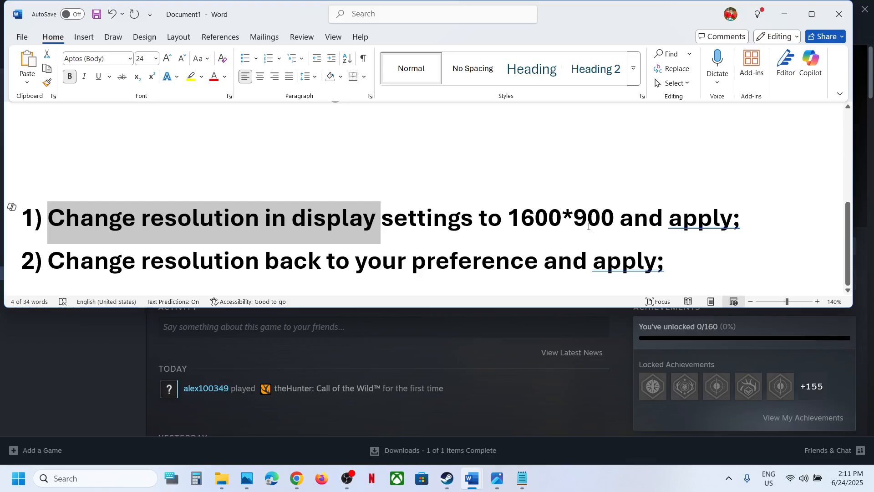
pyautogui.click(445, 478)
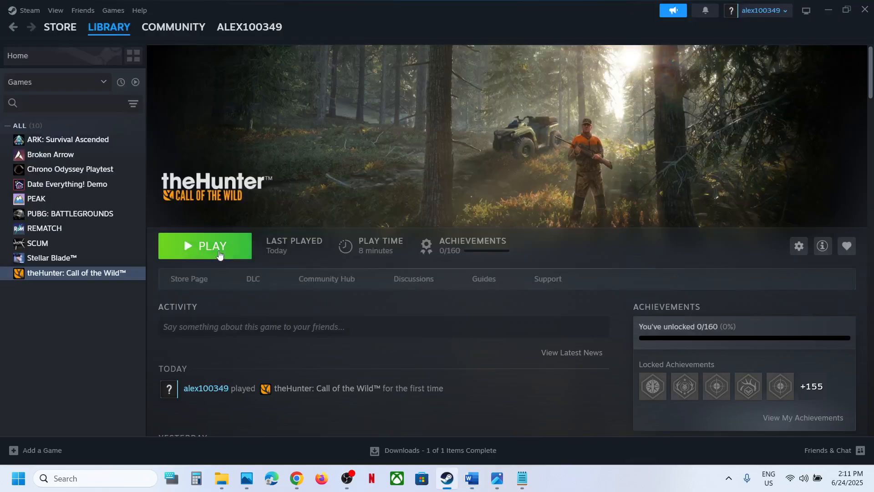
# Launch theHunter from Steam's PLAY button and dismiss the 'No Worries!' Apex Connect notice.
pyautogui.click(204, 246)
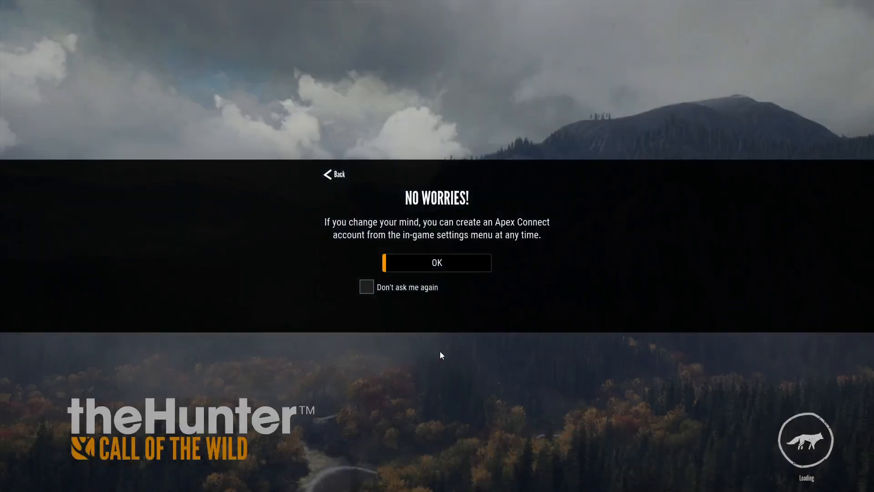
pyautogui.click(437, 262)
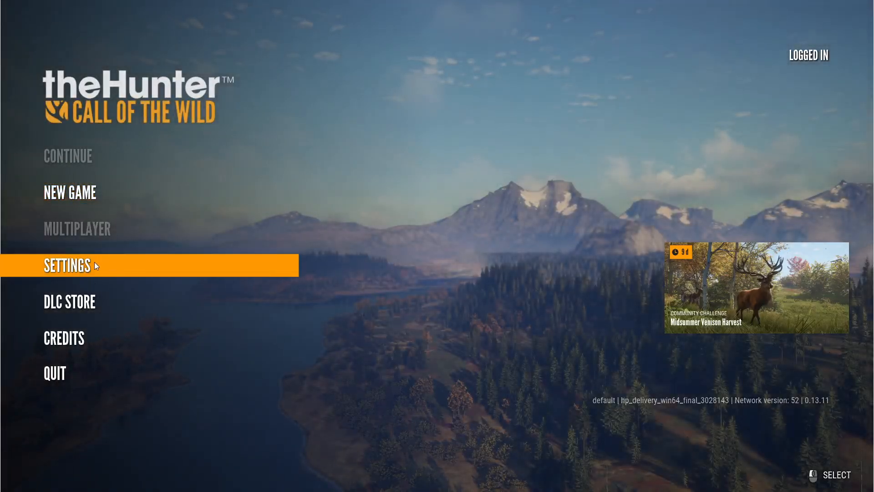
# In Video settings, apply a 1600x900 resolution and fullscreen window mode.
pyautogui.click(67, 265)
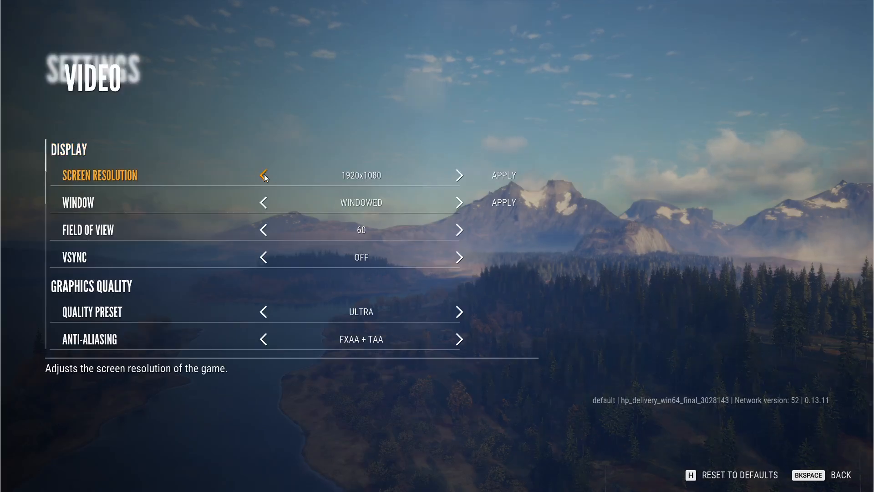
pyautogui.click(263, 175)
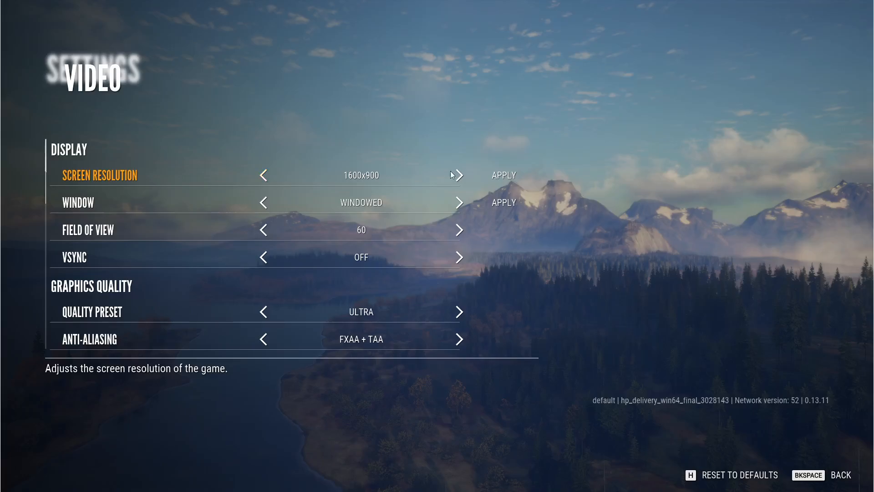
pyautogui.moveTo(502, 175)
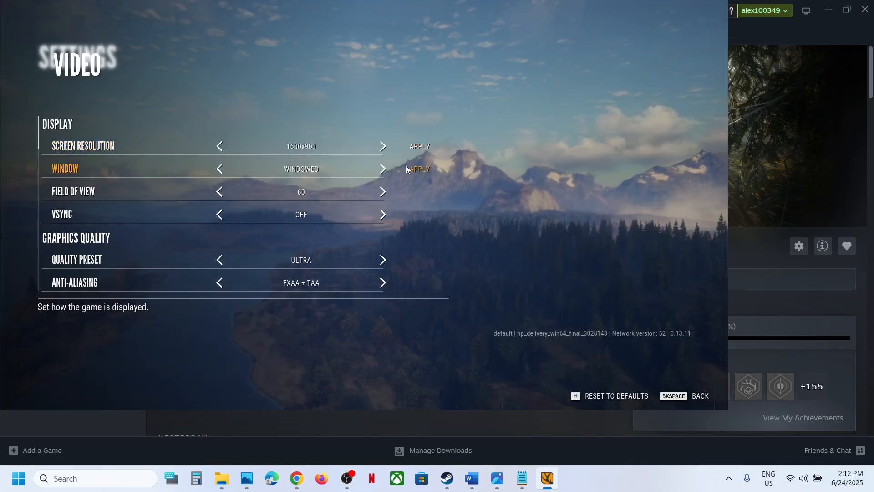
pyautogui.click(383, 169)
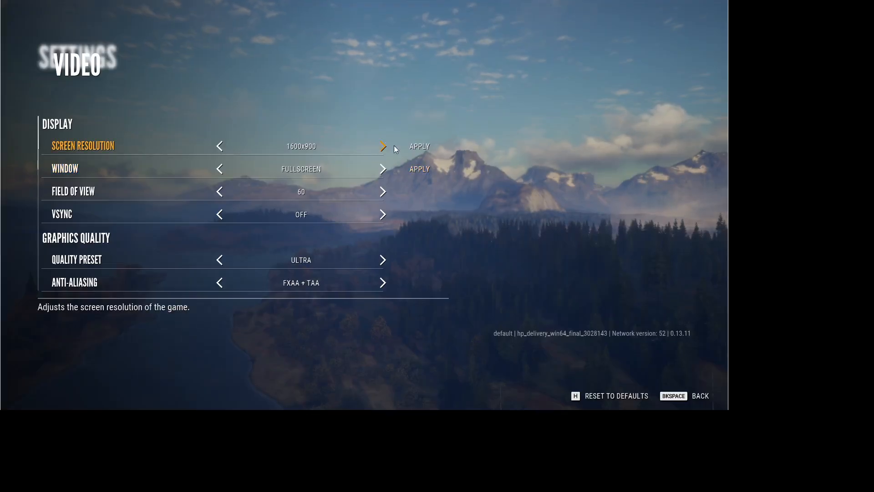
# Apply 1920x1080 in Video settings, then stop the game from Steam's library.
pyautogui.press('backspace')
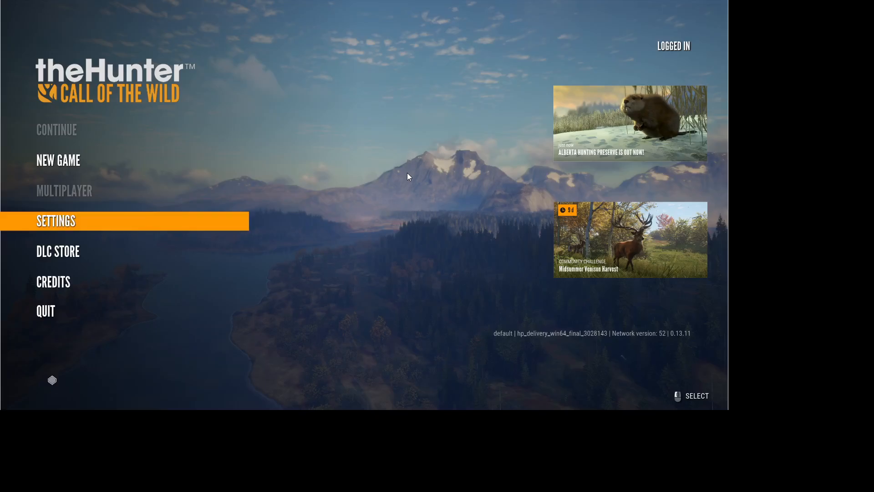
pyautogui.click(55, 221)
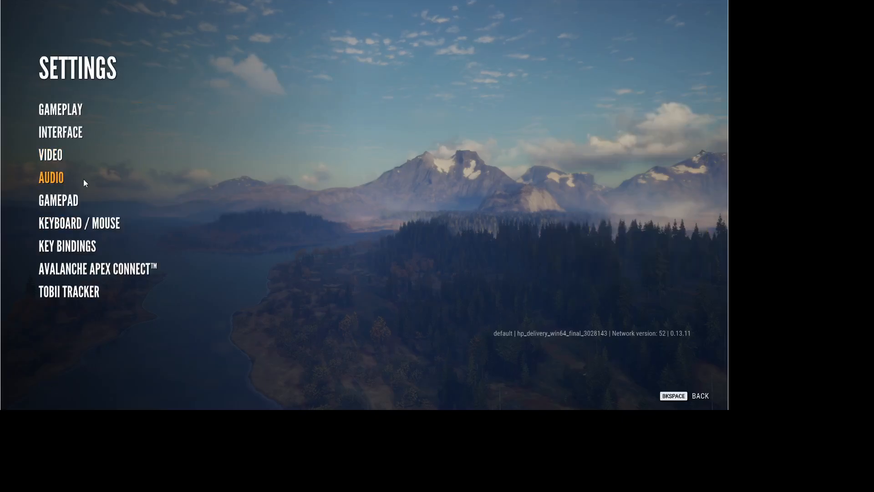
pyautogui.click(50, 155)
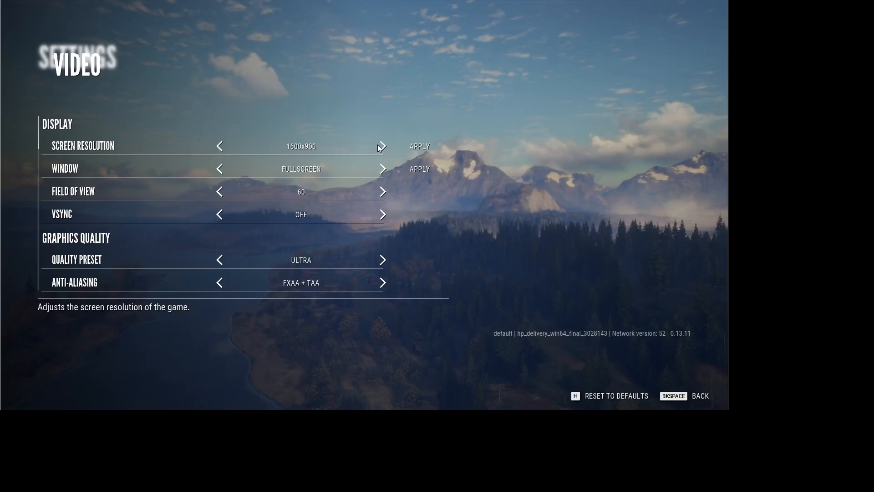
pyautogui.click(383, 146)
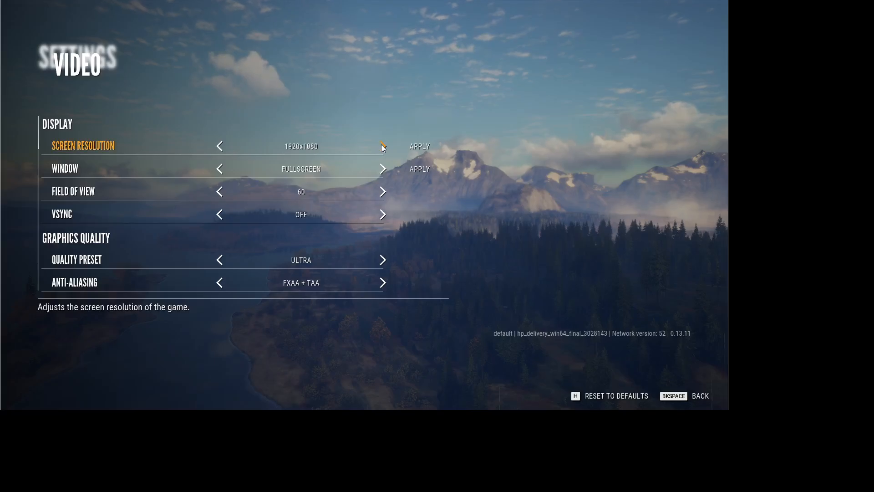
pyautogui.moveTo(247, 143)
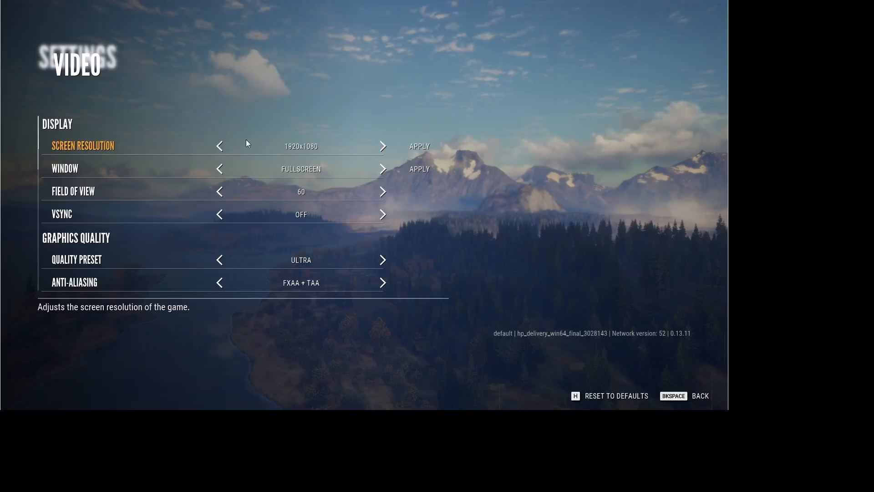
pyautogui.moveTo(342, 155)
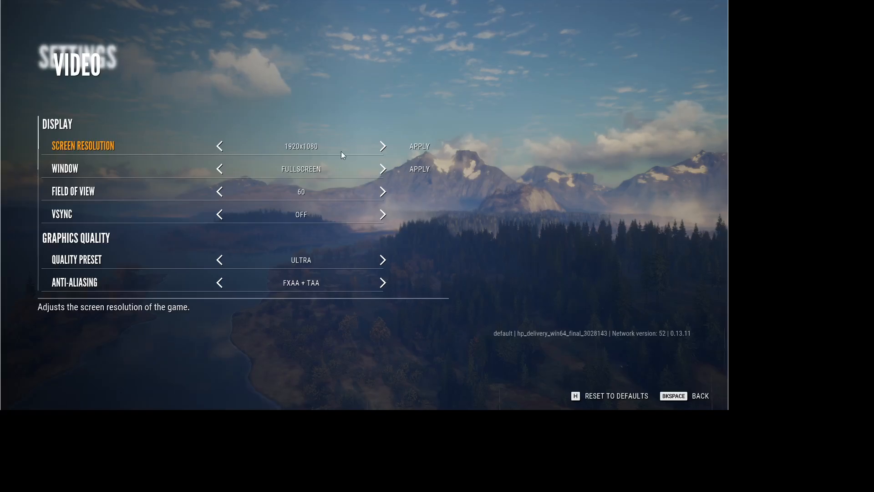
pyautogui.moveTo(355, 152)
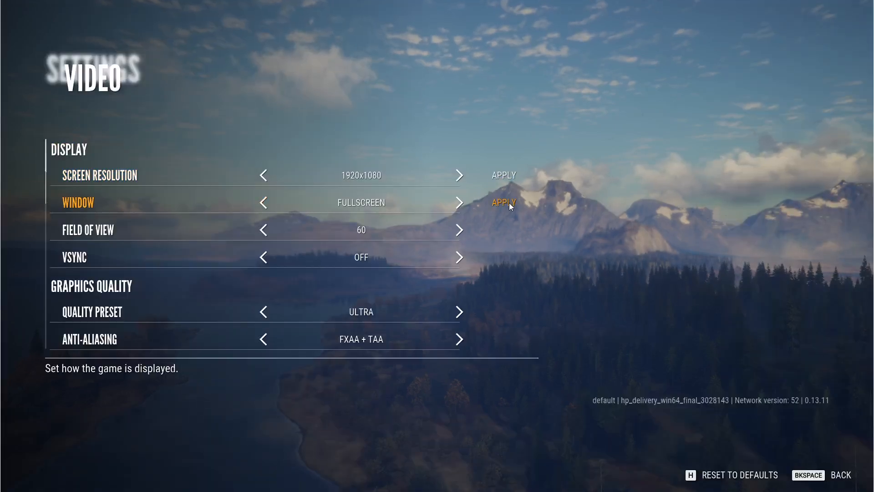
pyautogui.moveTo(626, 203)
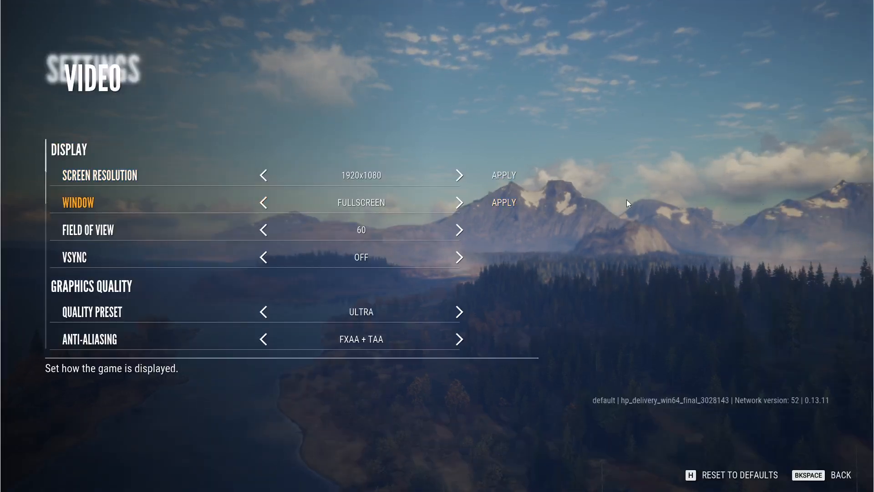
pyautogui.moveTo(592, 216)
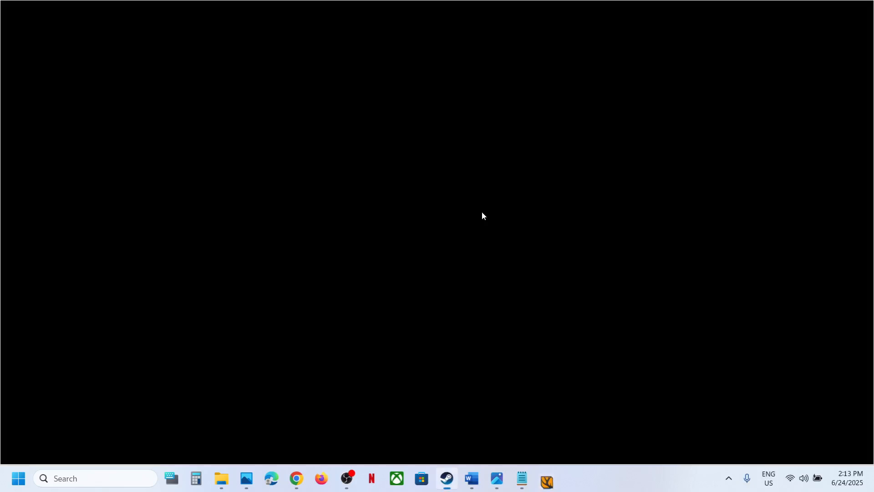
pyautogui.click(445, 477)
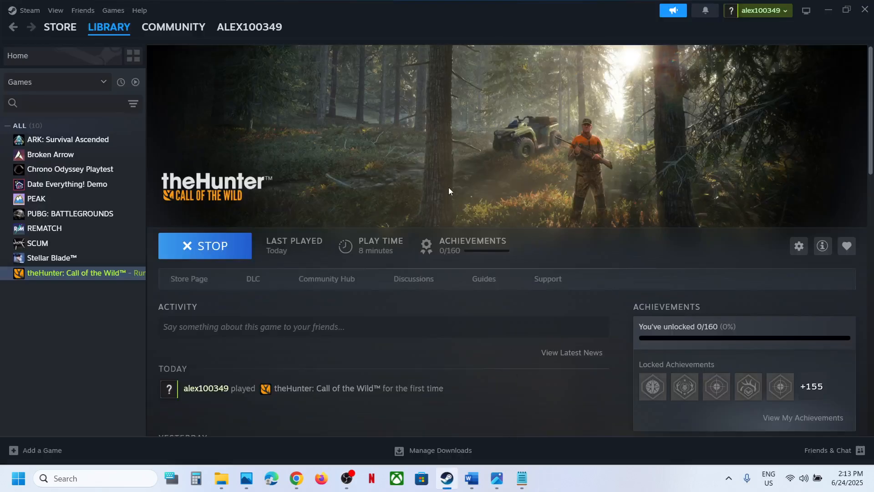
pyautogui.click(204, 245)
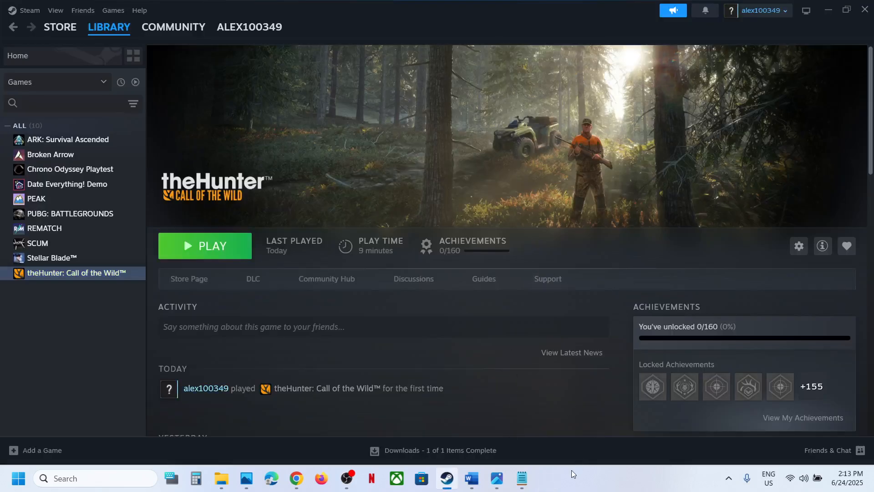